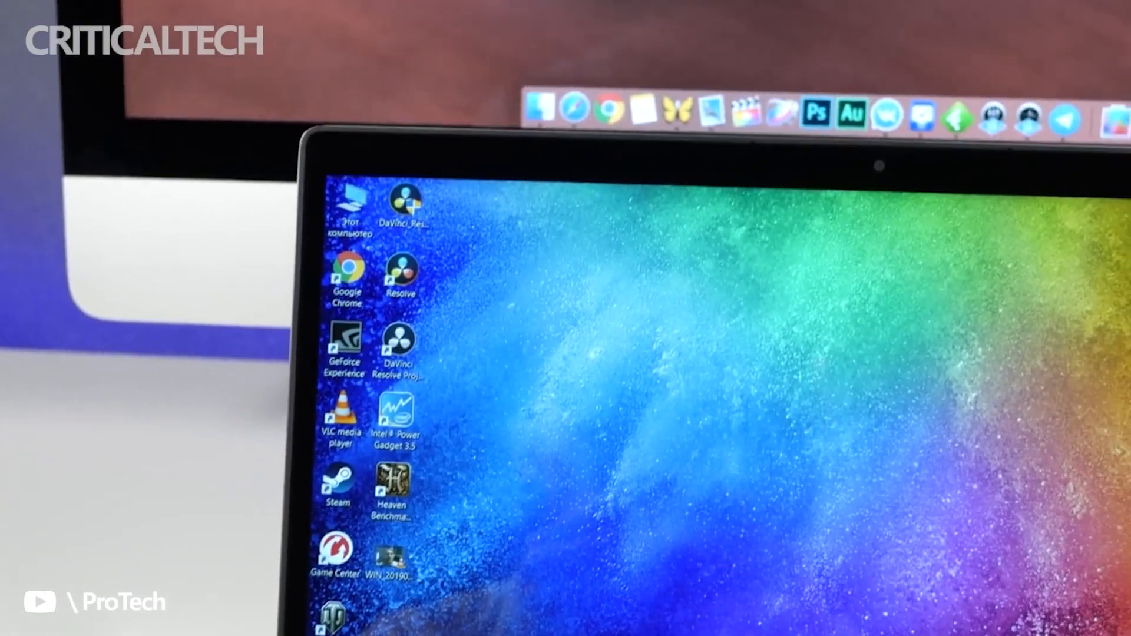
# - Reach the Display settings page from the desktop context menu, showing 125% scaling and 1920 × 1080
pyautogui.rightClick(625, 419)
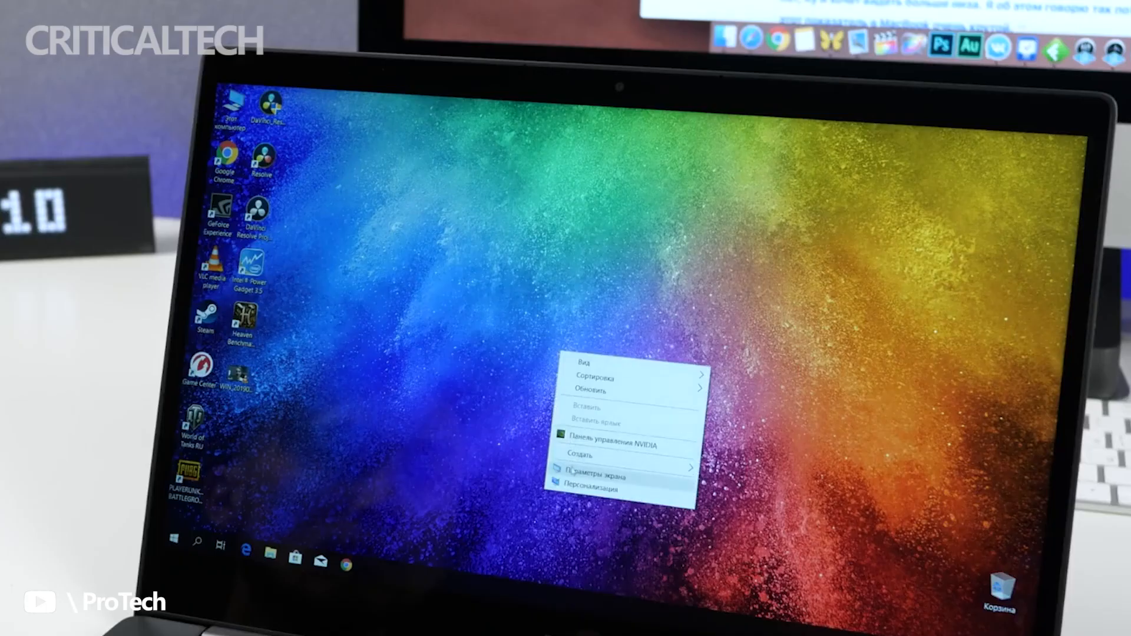
pyautogui.click(602, 476)
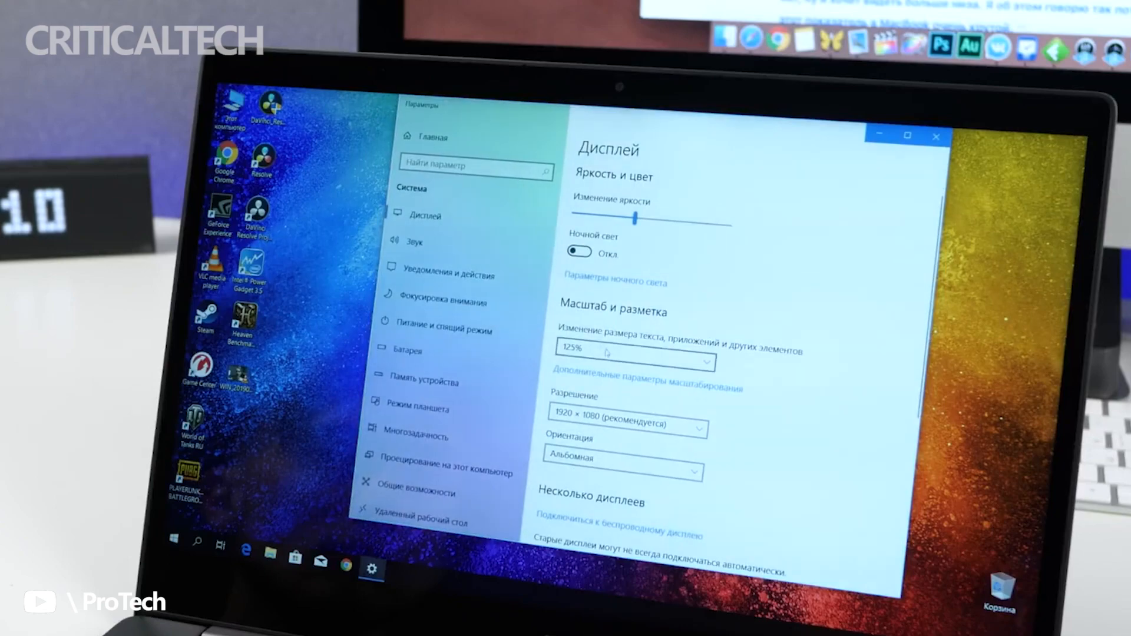